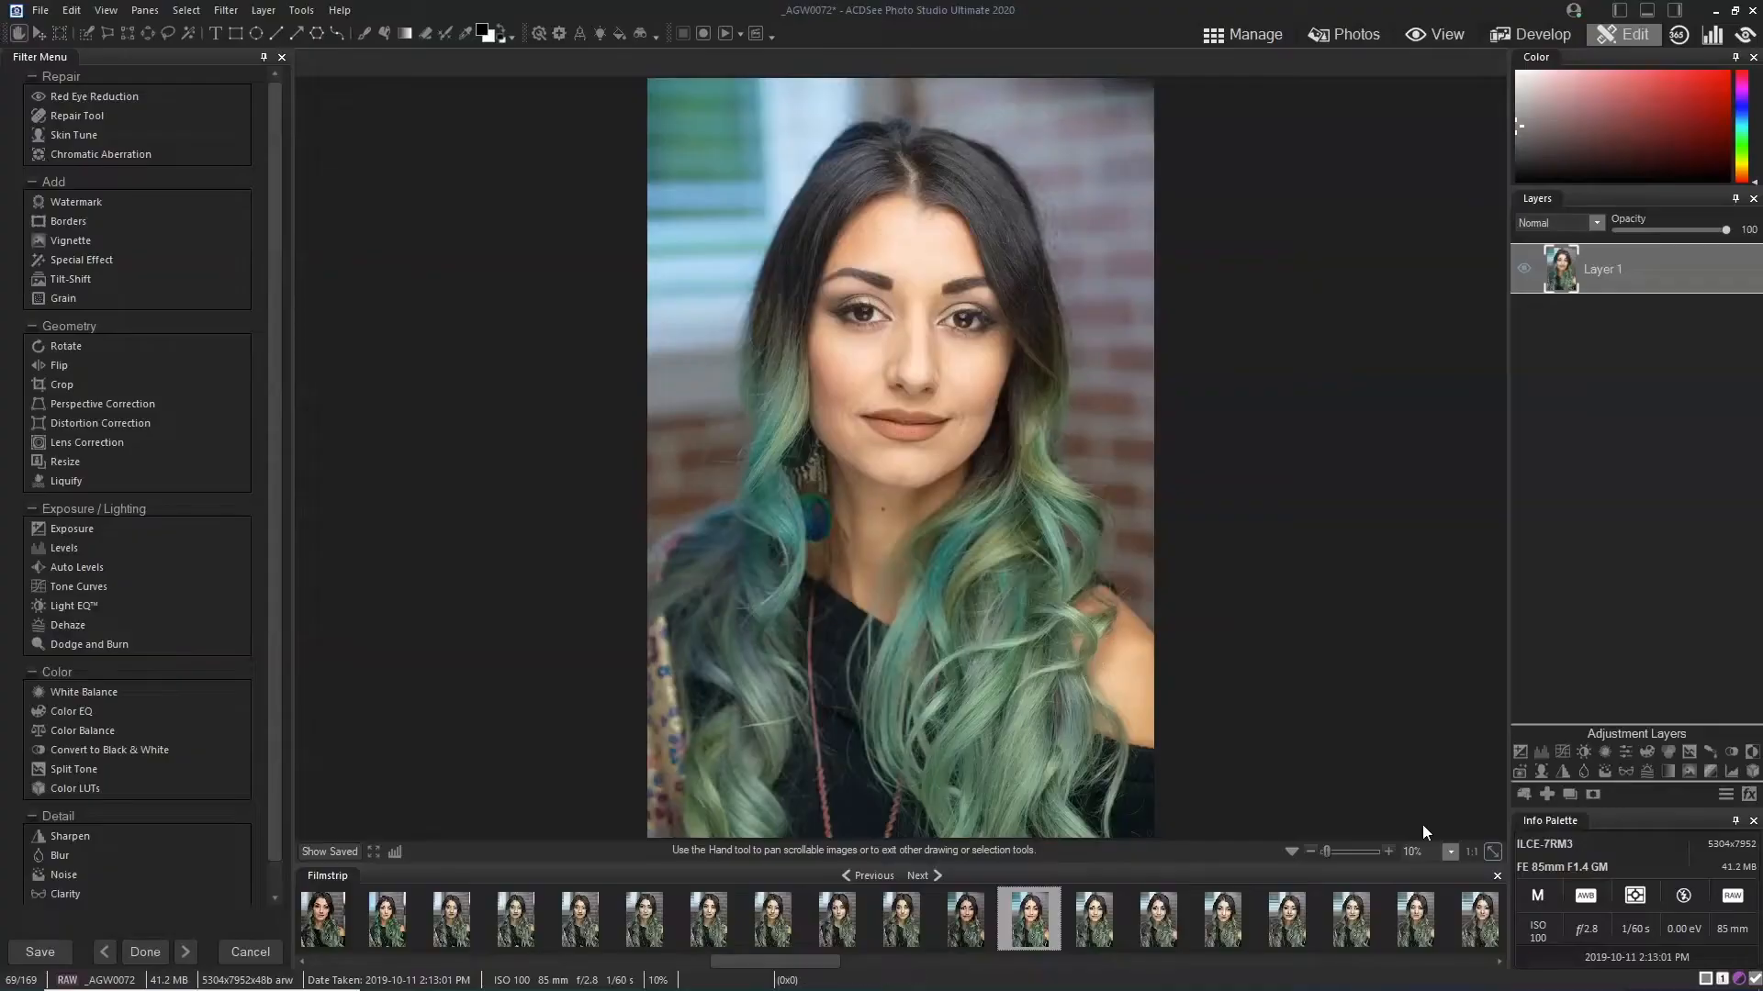
# Step: Set the portrait's zoom level to 100% from the magnification dropdown
pyautogui.click(1451, 852)
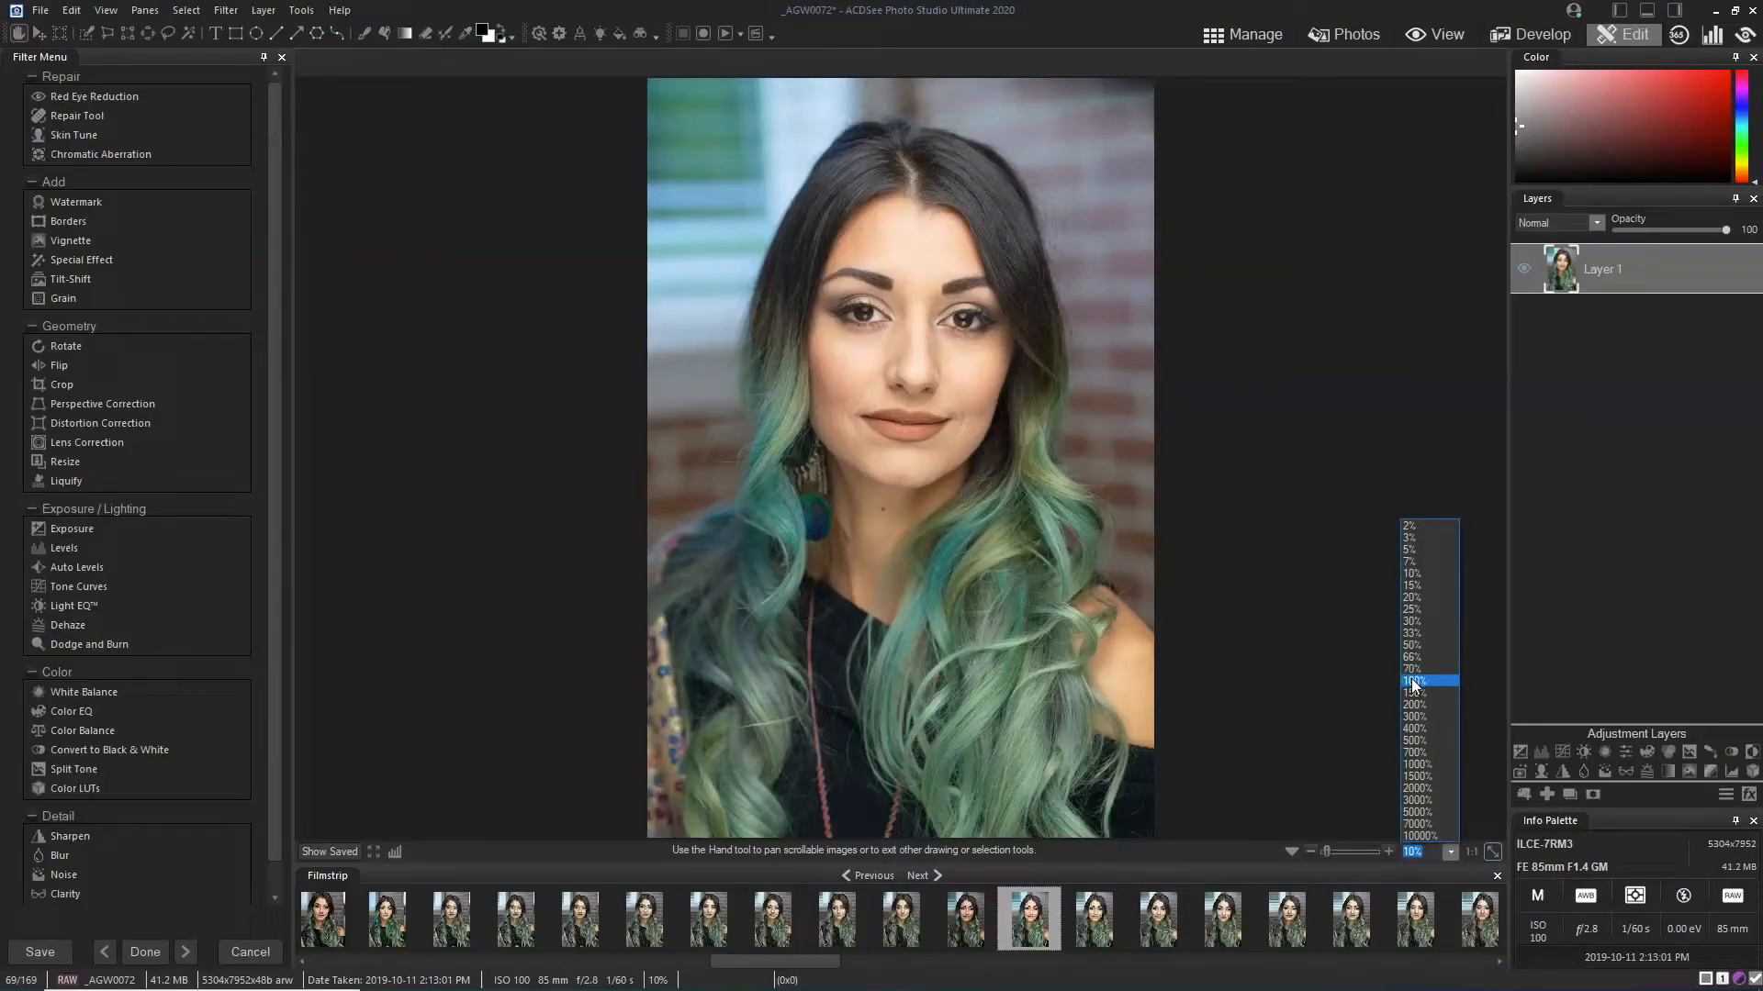
pyautogui.click(1408, 692)
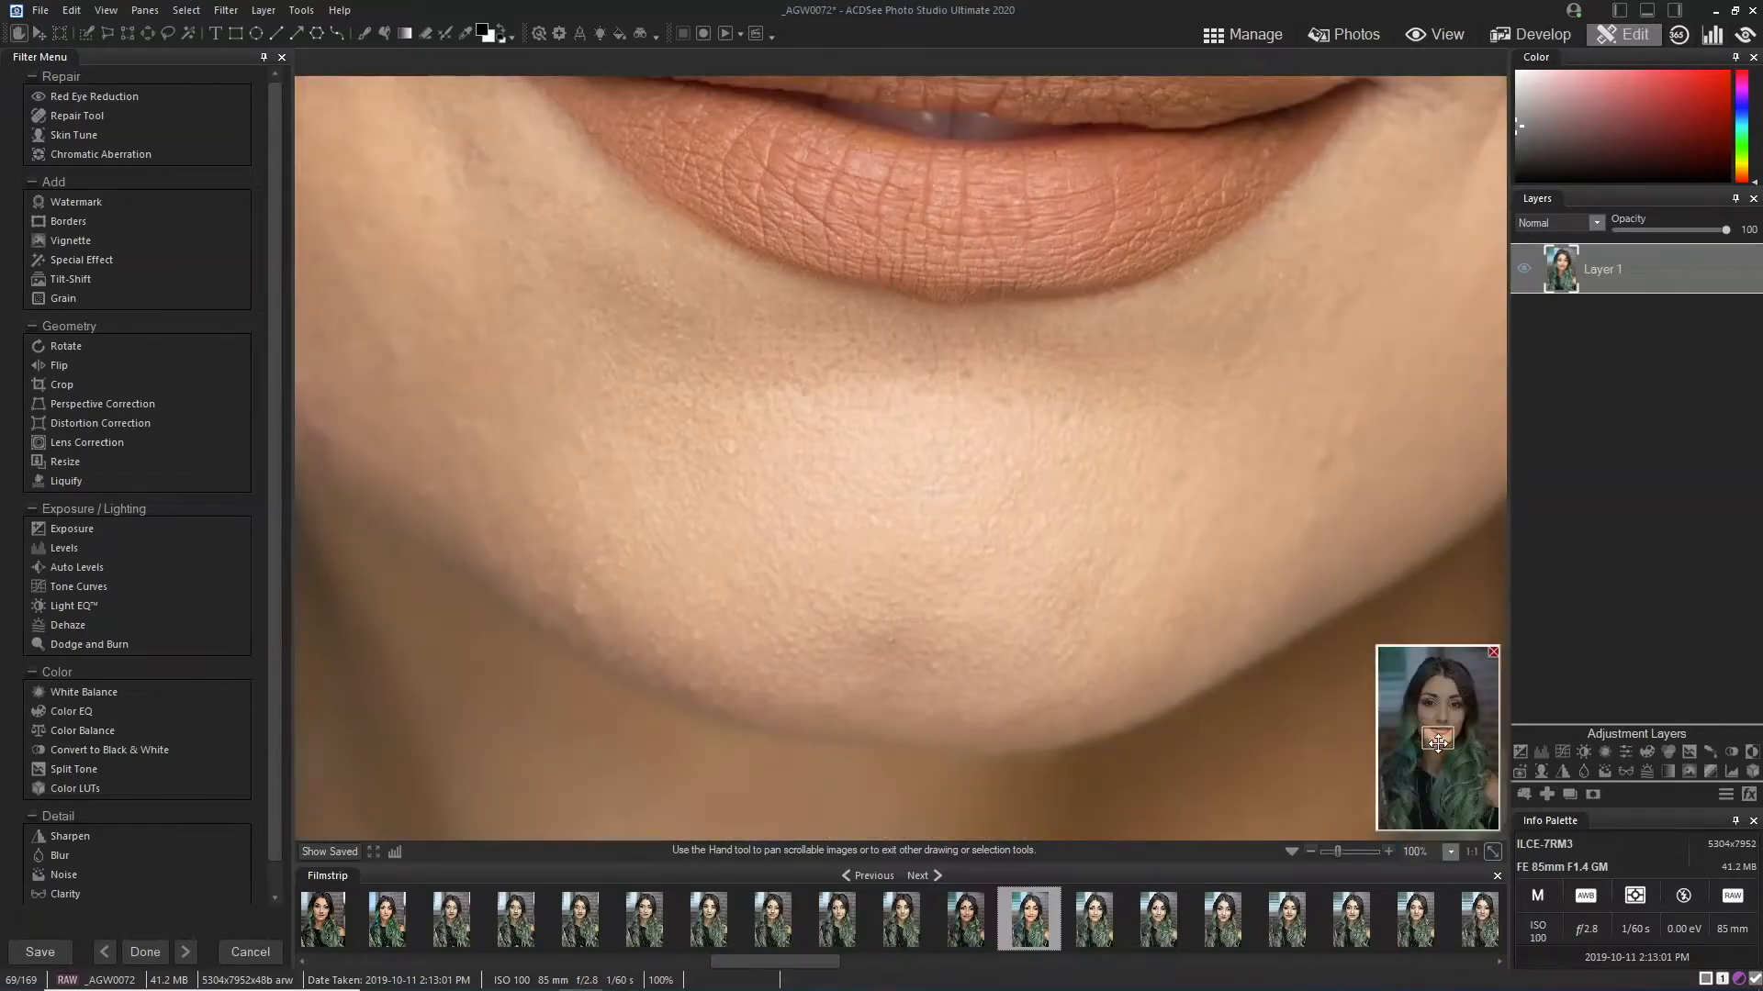